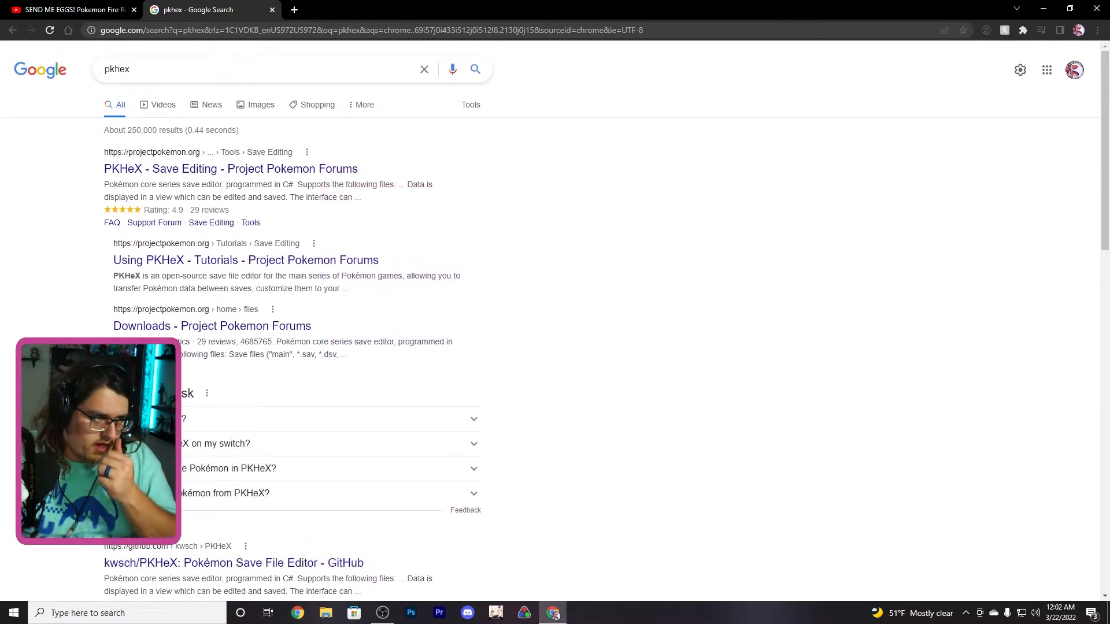
# Step: Open the 'PKHeX - Save Editing - Project Pokemon Forums' result and scroll to the 22.03.18 download
pyautogui.click(230, 168)
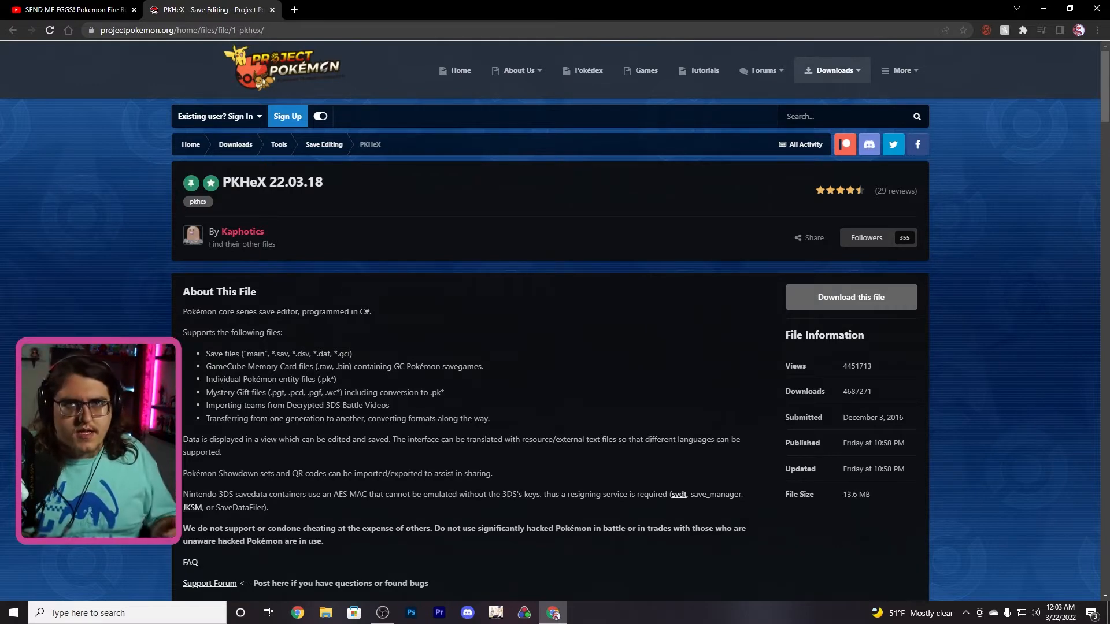
pyautogui.scroll(-3)
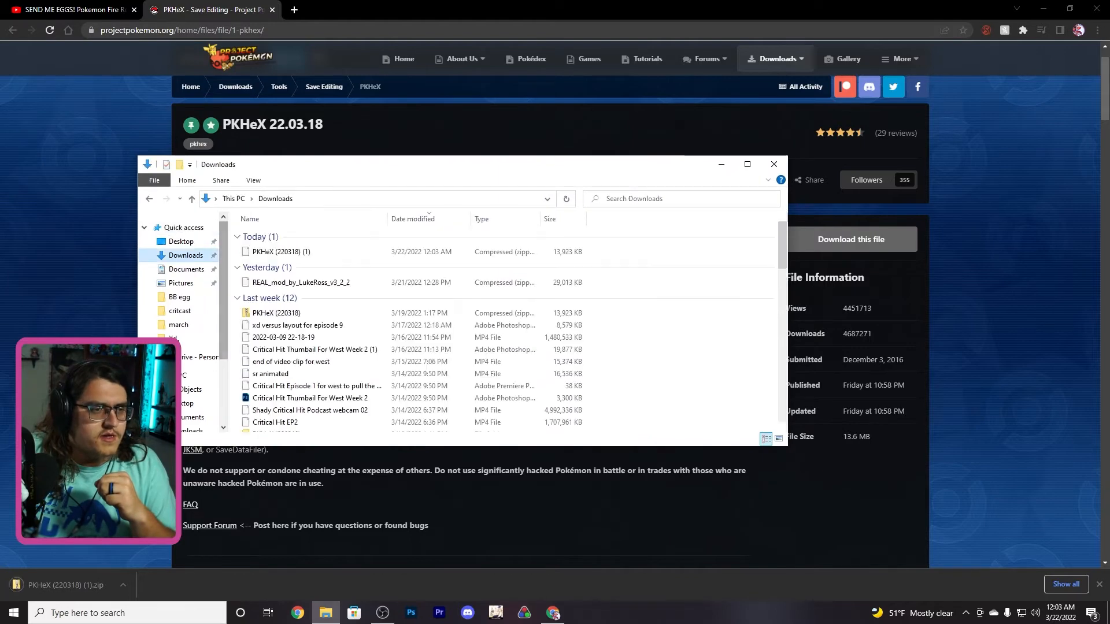
# Step: Launch the PKHeX application from the Downloads > PKHeX (220318) folder
pyautogui.rightClick(280, 252)
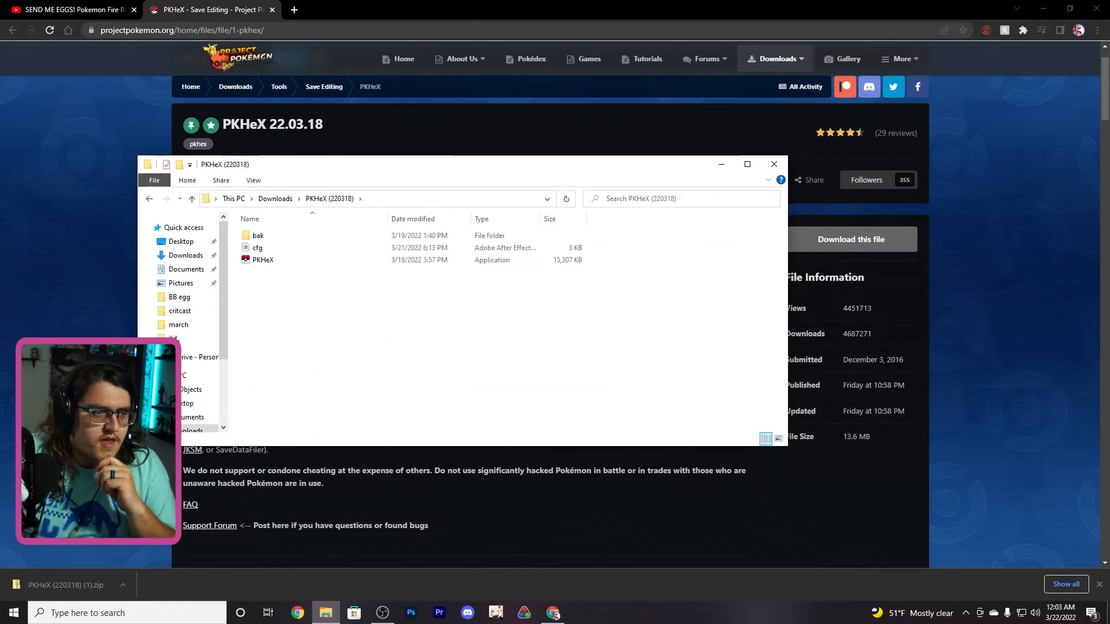
pyautogui.click(262, 260)
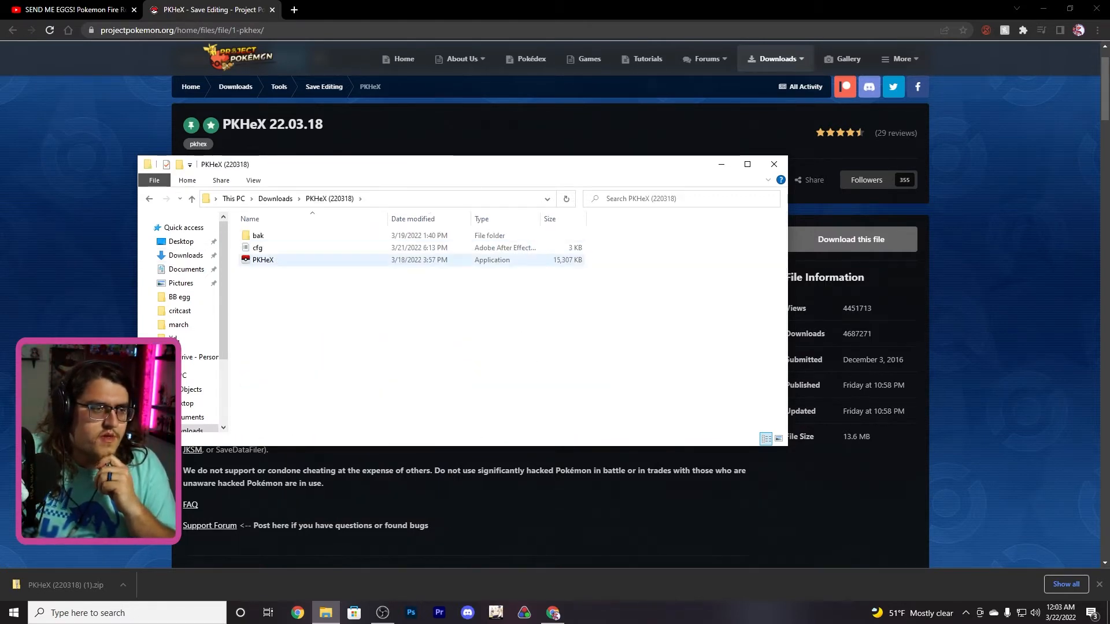
pyautogui.doubleClick(262, 260)
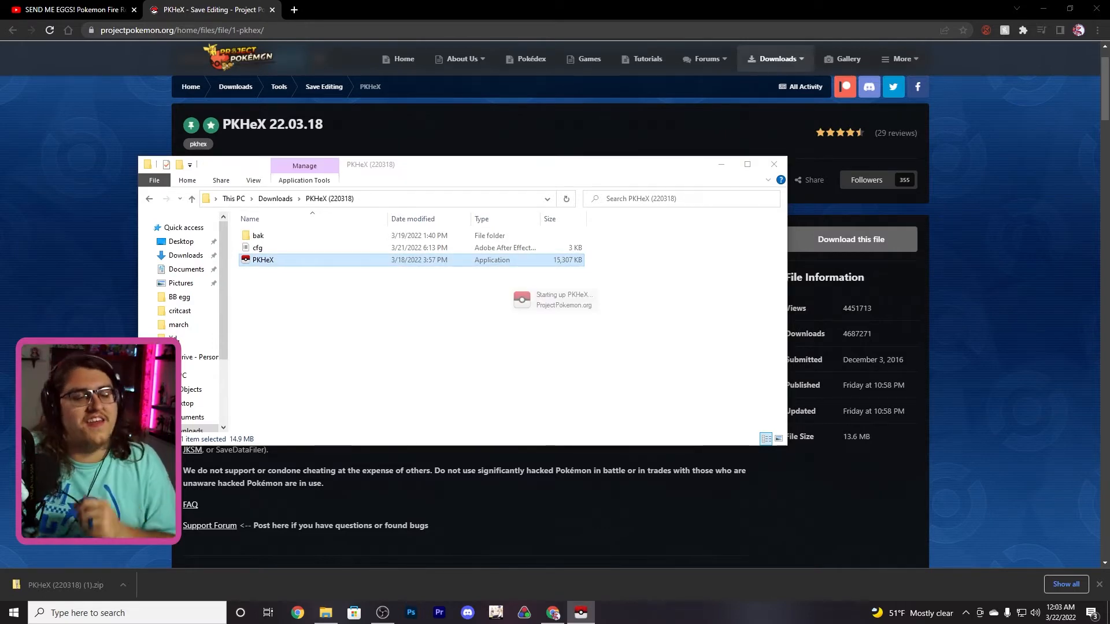
# Step: Set Blank Save Version to Black in Options > Settings and close Settings
pyautogui.doubleClick(261, 260)
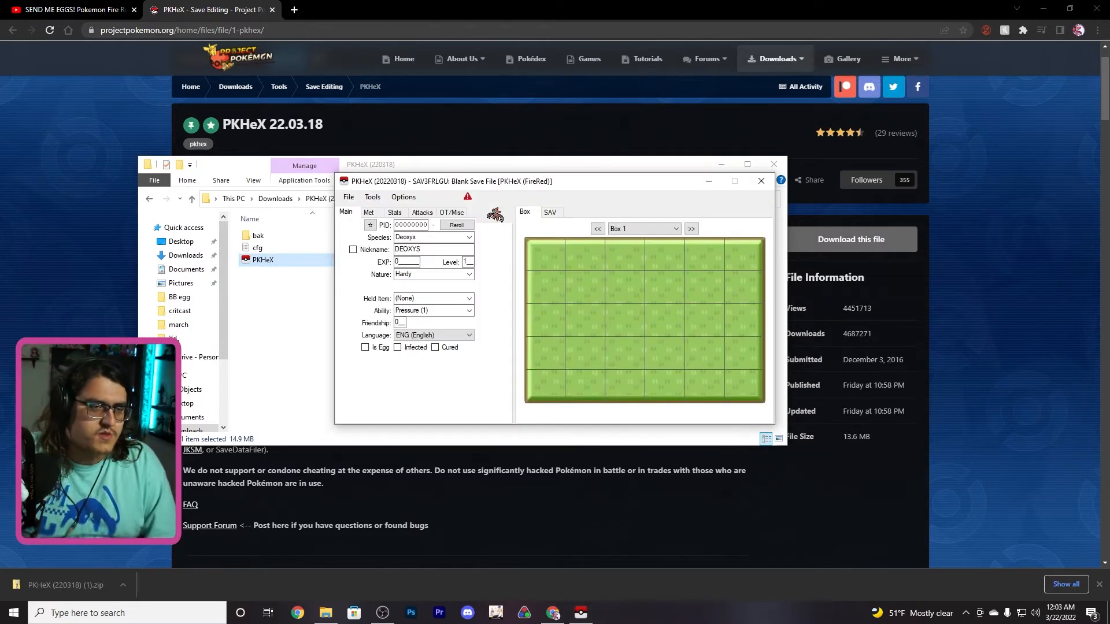
pyautogui.click(456, 224)
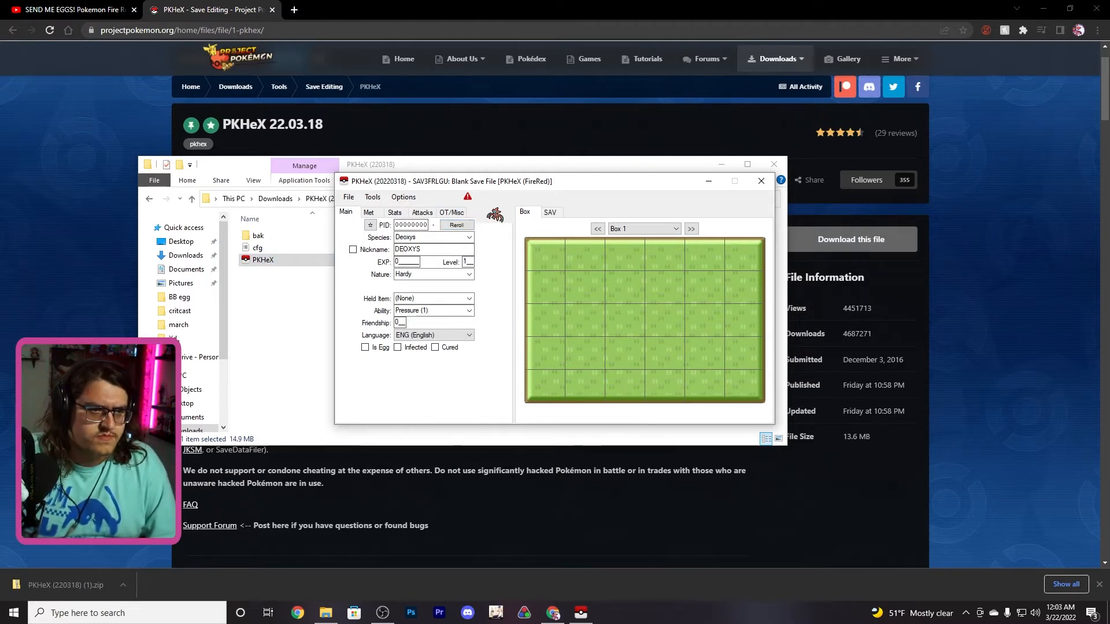
pyautogui.click(403, 197)
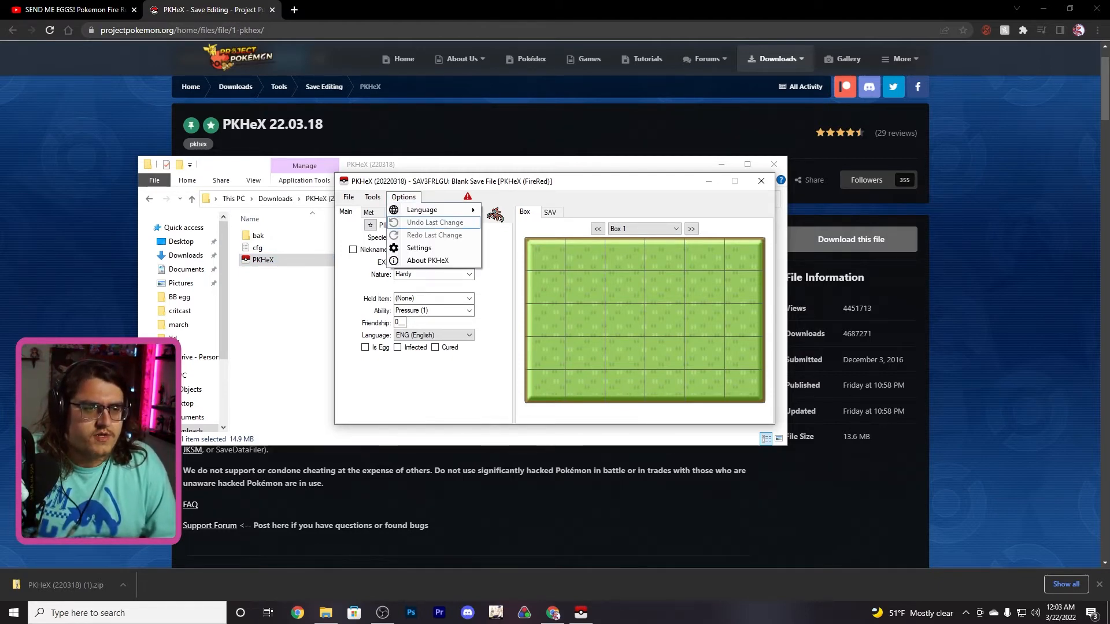
pyautogui.moveTo(419, 248)
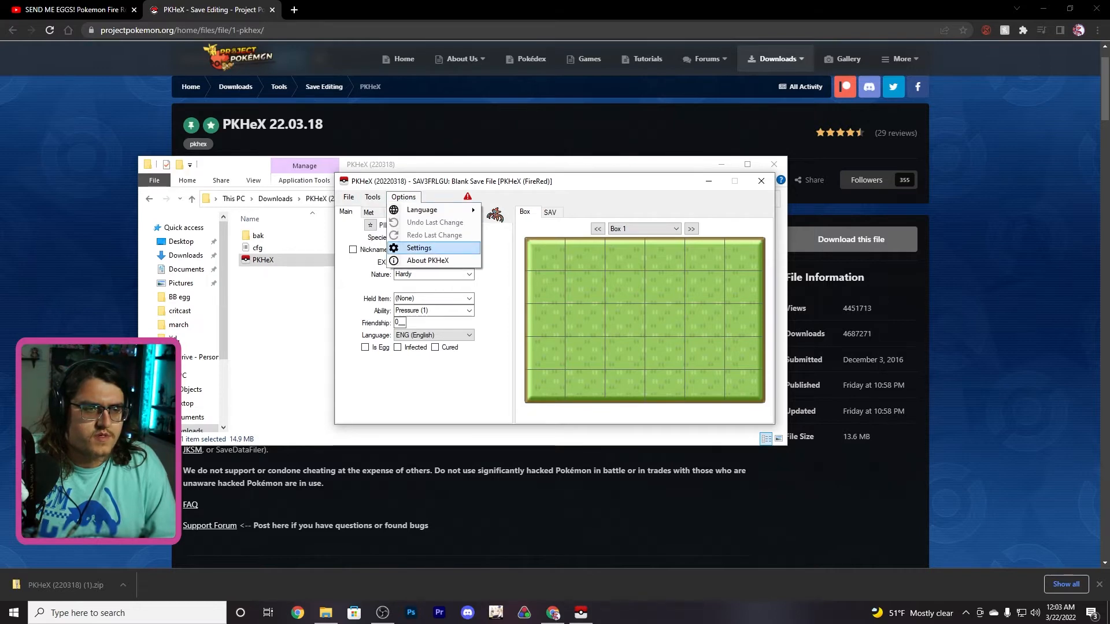
pyautogui.click(418, 248)
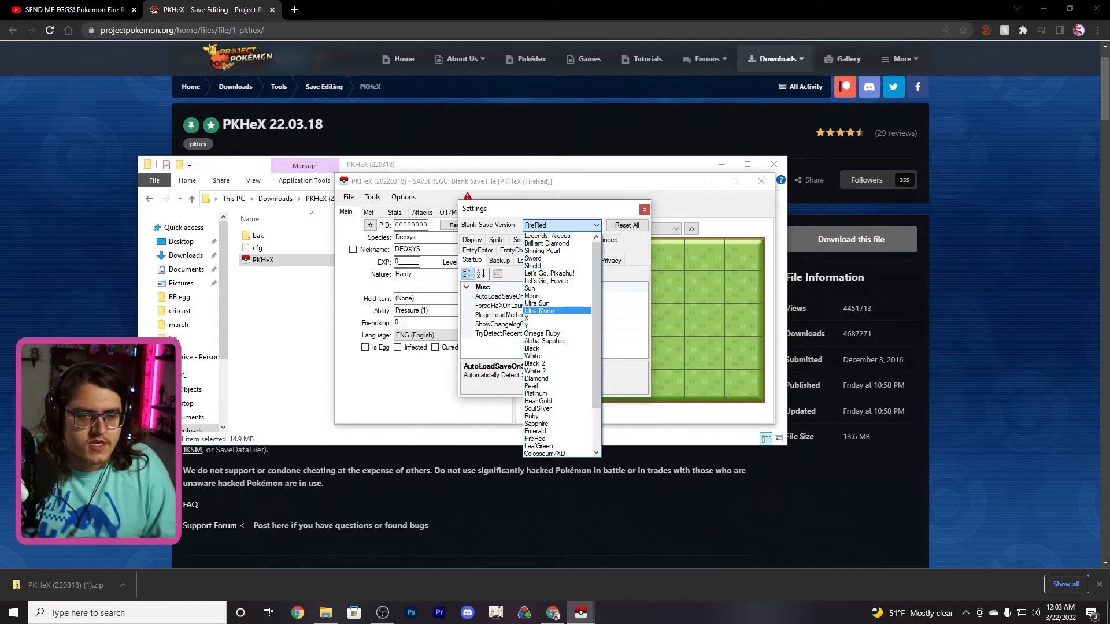
pyautogui.click(532, 348)
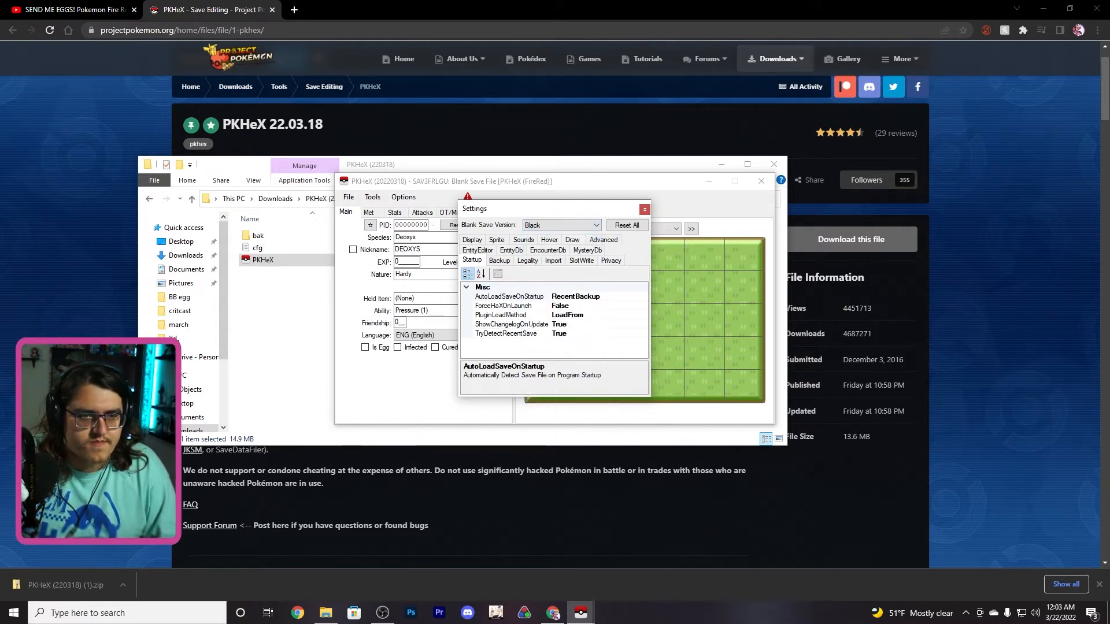
pyautogui.click(644, 209)
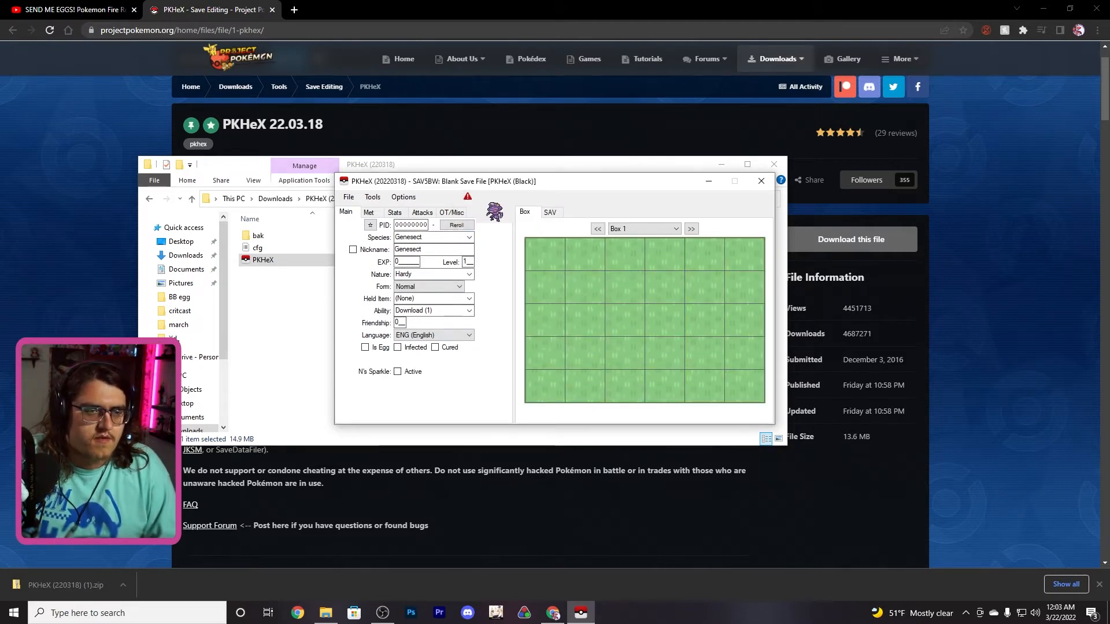
# Step: Set species to Gastly, reroll the PID, edit Friendship, and tick Is Egg
pyautogui.click(469, 237)
pyautogui.write('Gastly')
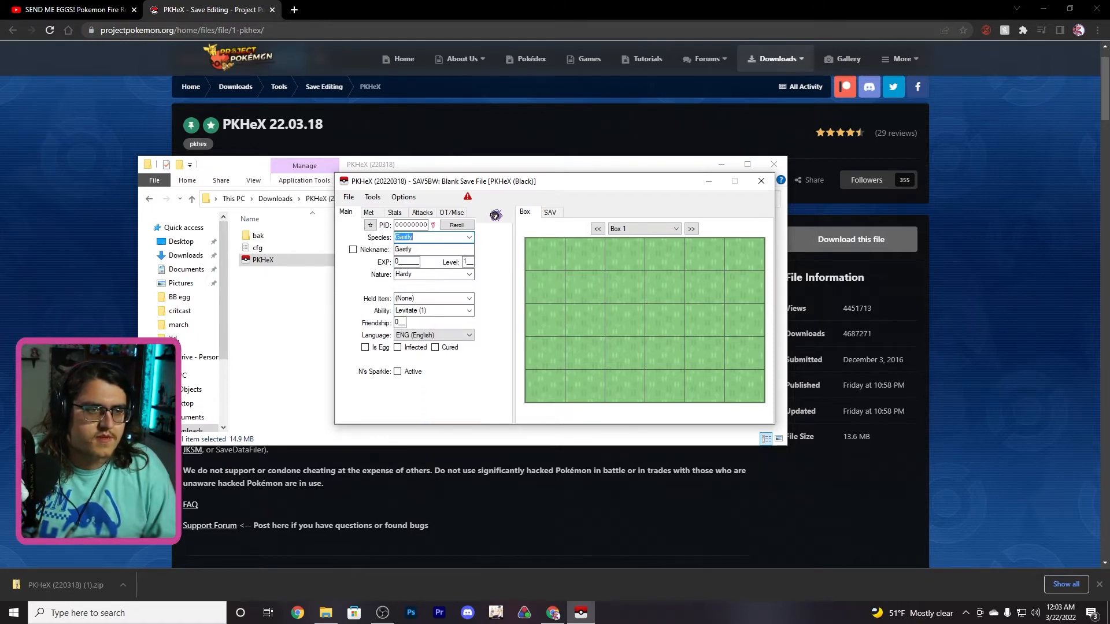
pyautogui.click(456, 224)
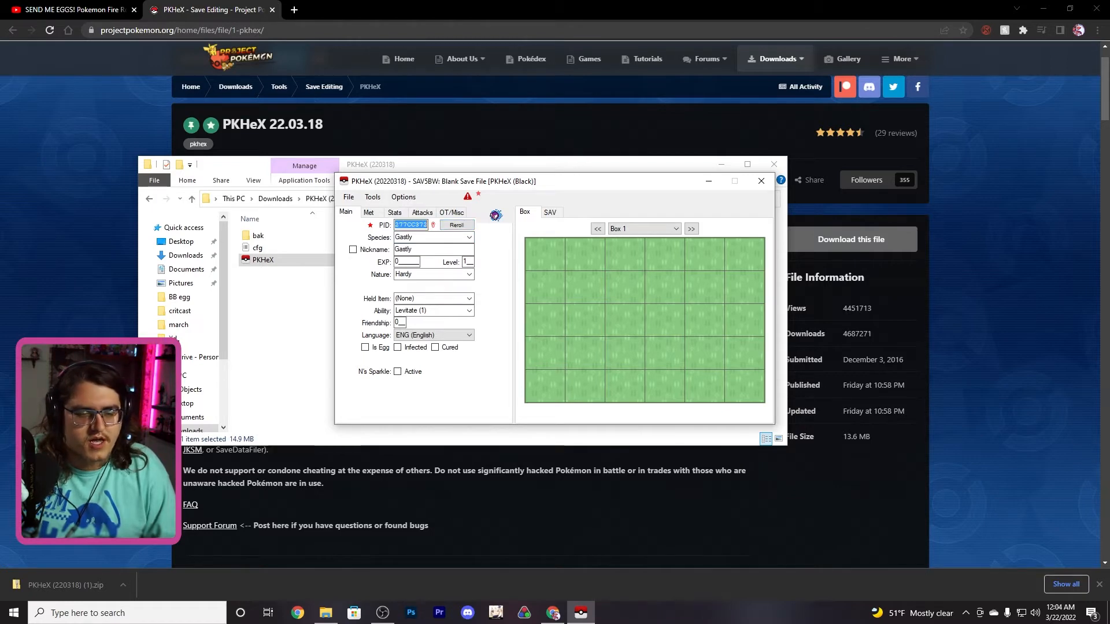
pyautogui.click(365, 348)
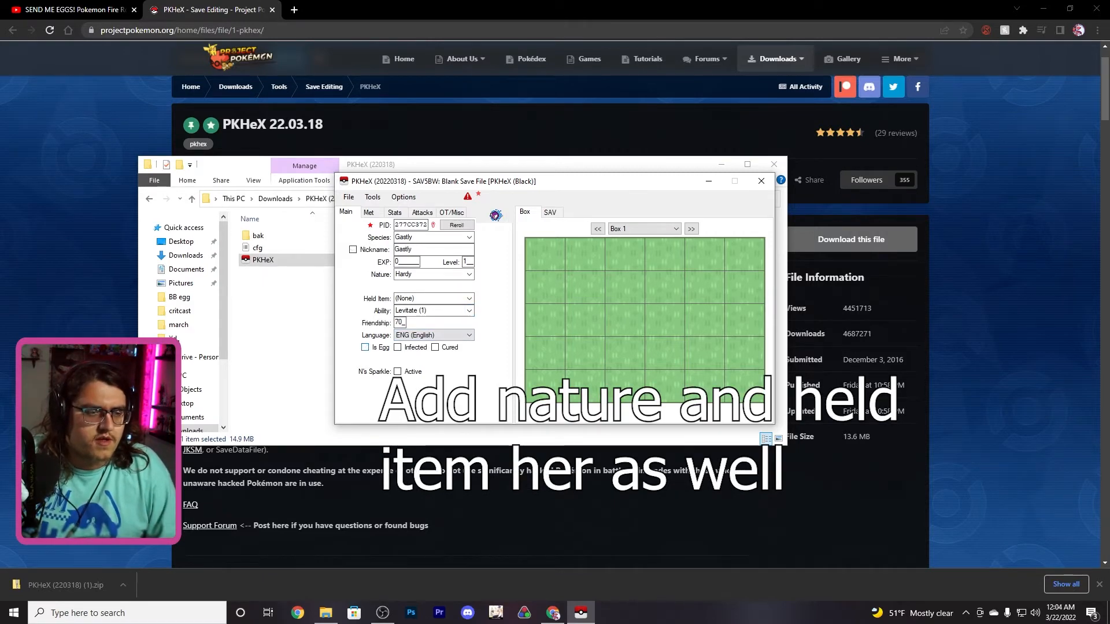
pyautogui.click(365, 346)
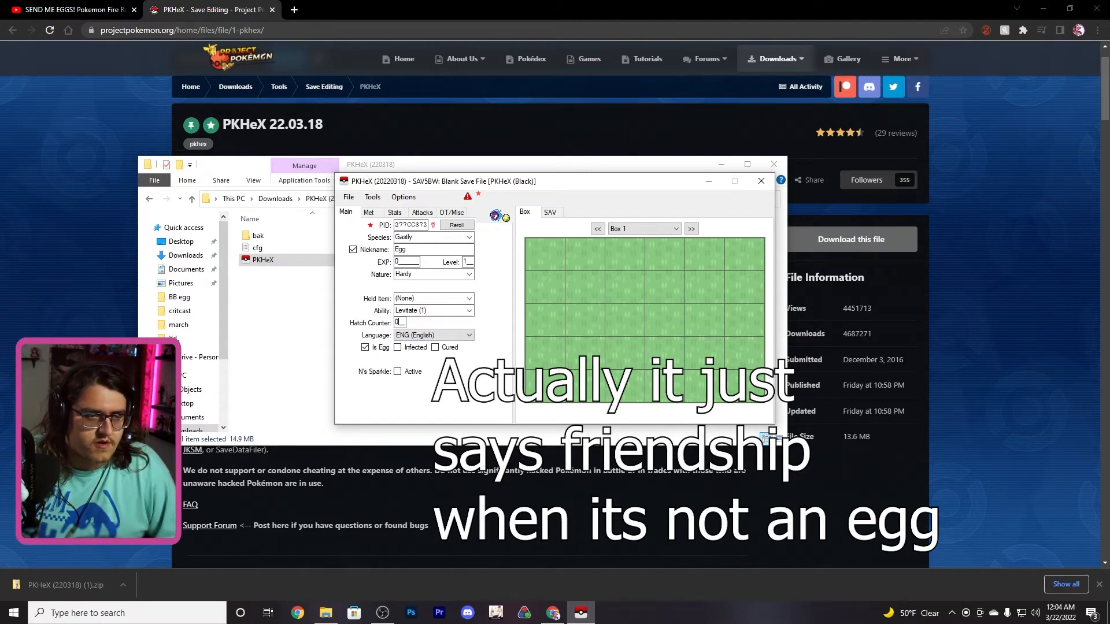
# Step: Randomize IVs and pick a Hidden Power type, giving IVs 31 (Attack 30), EVs 510
pyautogui.click(368, 212)
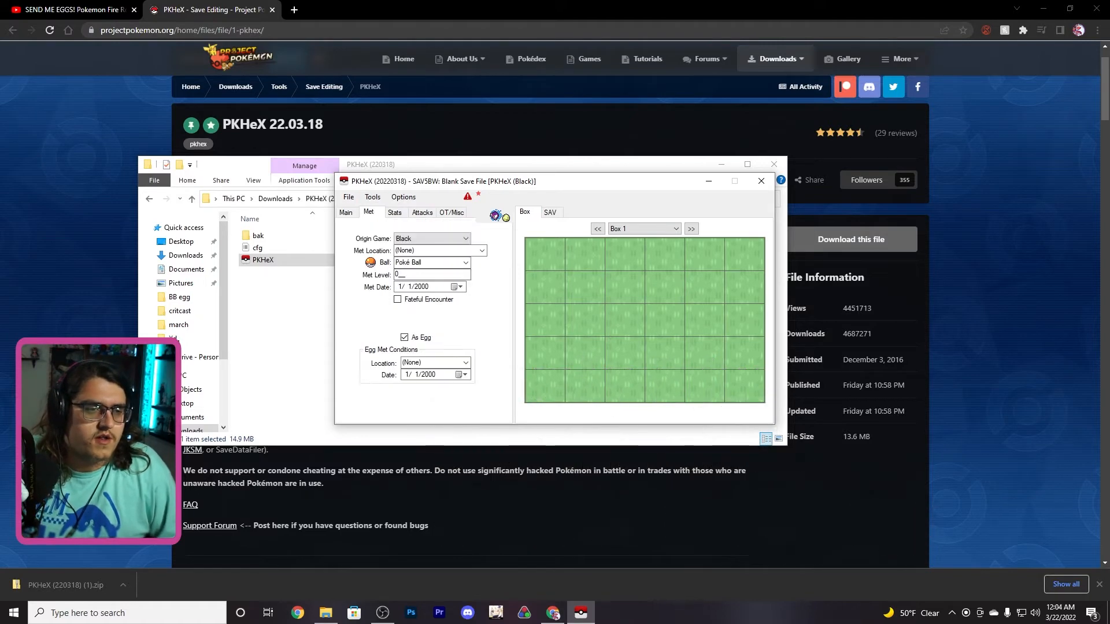
pyautogui.click(394, 212)
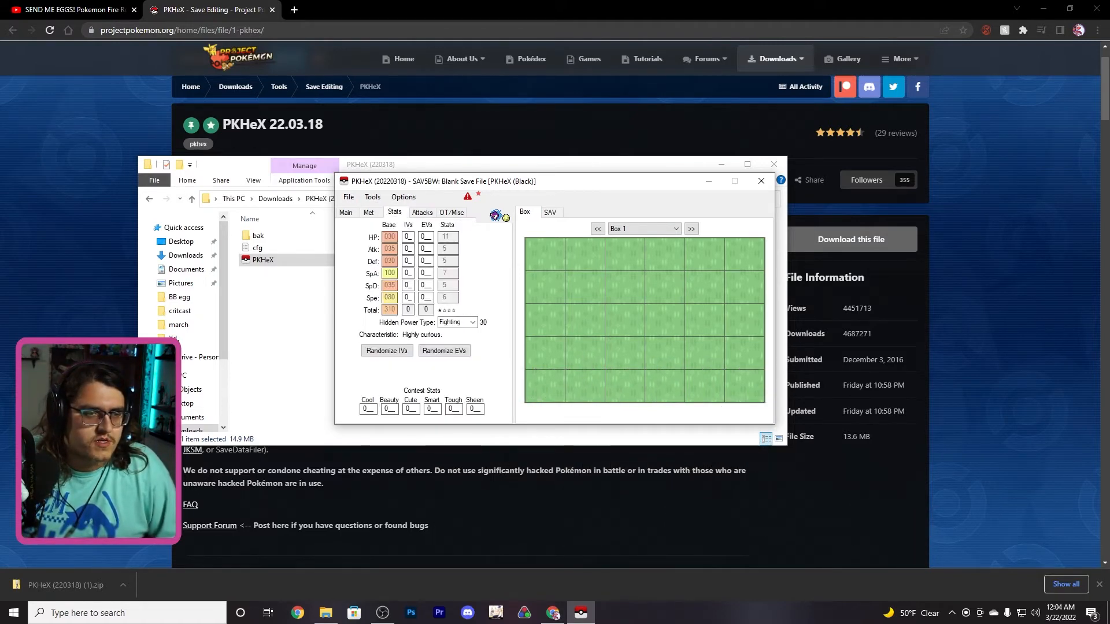
pyautogui.click(387, 350)
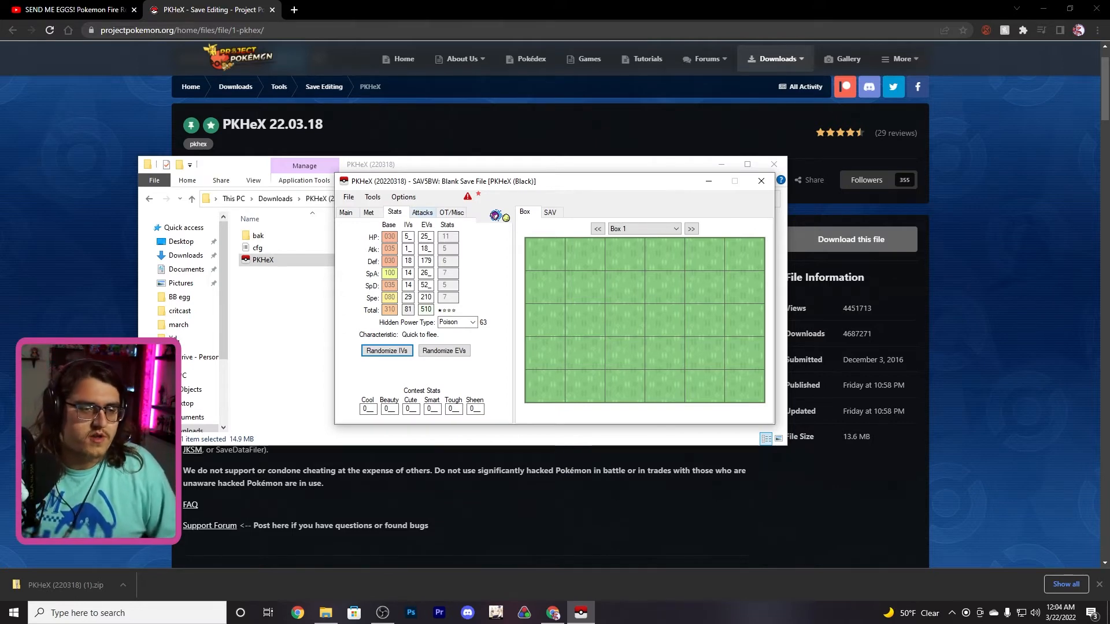
pyautogui.click(456, 322)
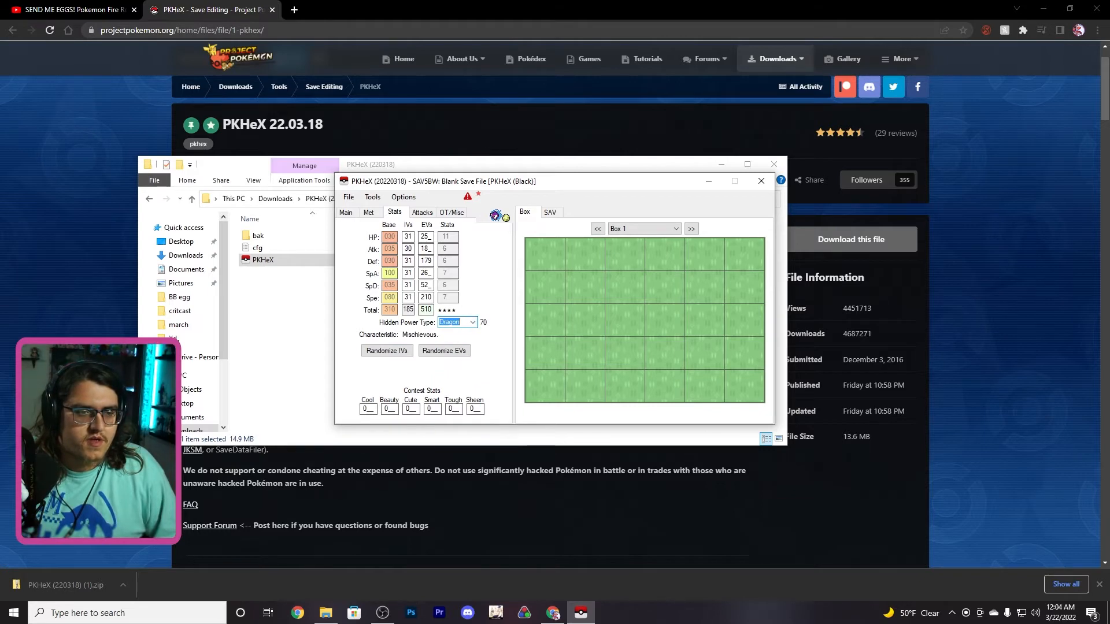
# Step: Choose Blast Burn, Aerial Ace, Aeroblast and Acrobatics in the four Current Moves slots
pyautogui.click(422, 212)
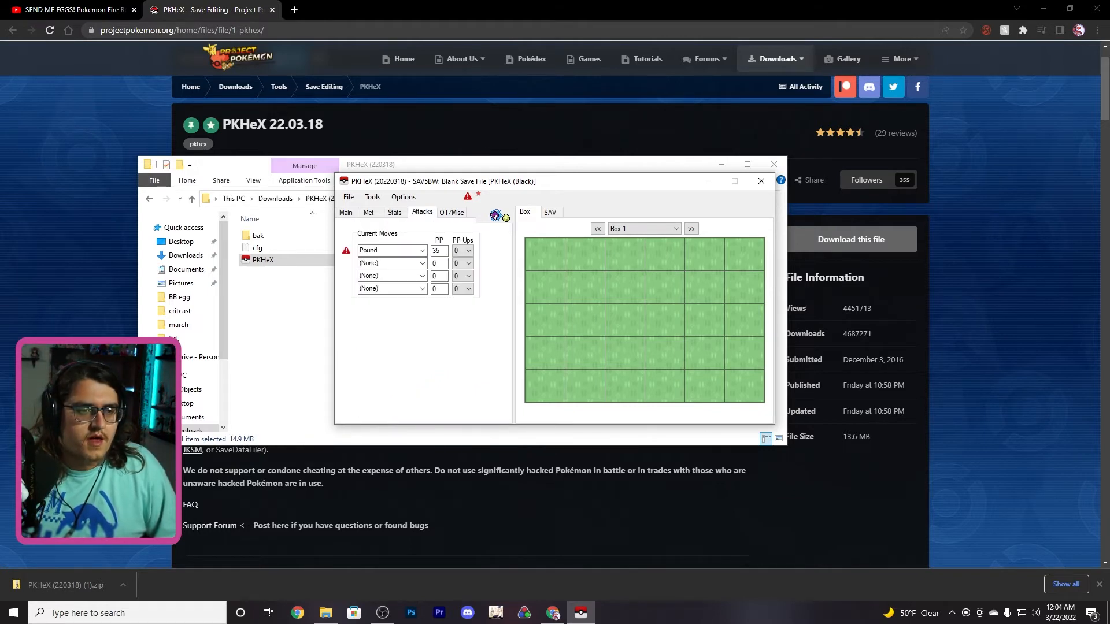
pyautogui.click(421, 250)
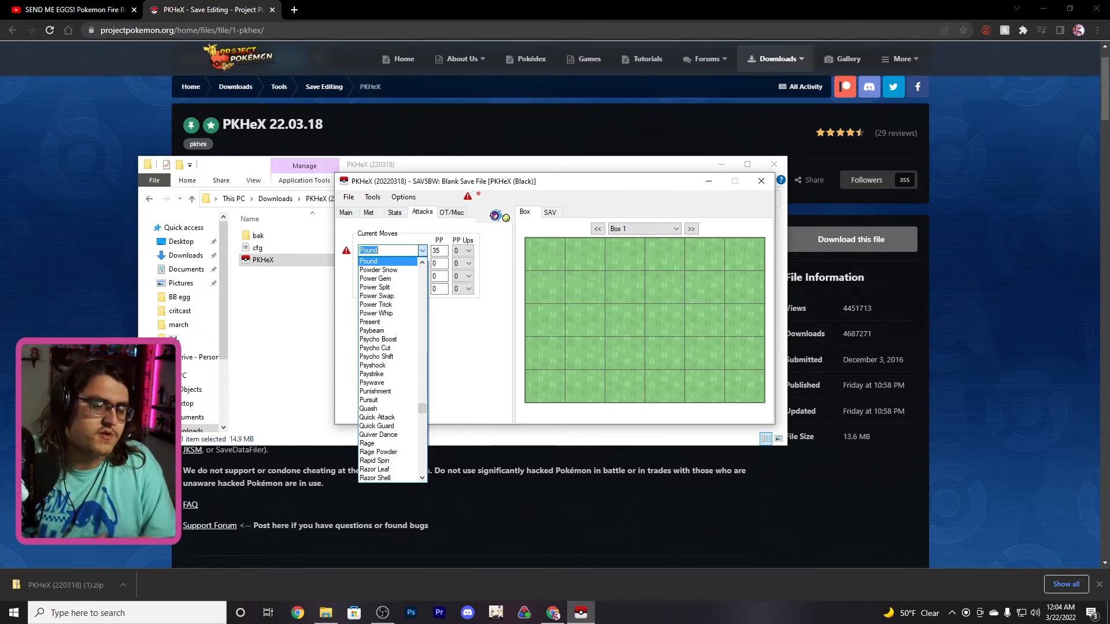
pyautogui.click(368, 250)
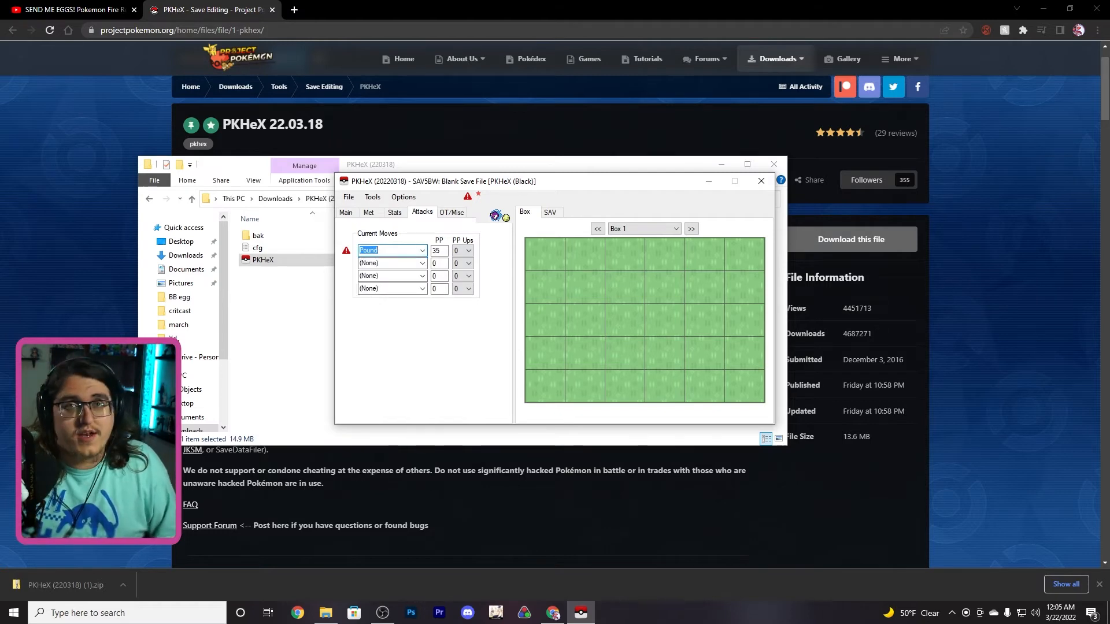
pyautogui.click(421, 250)
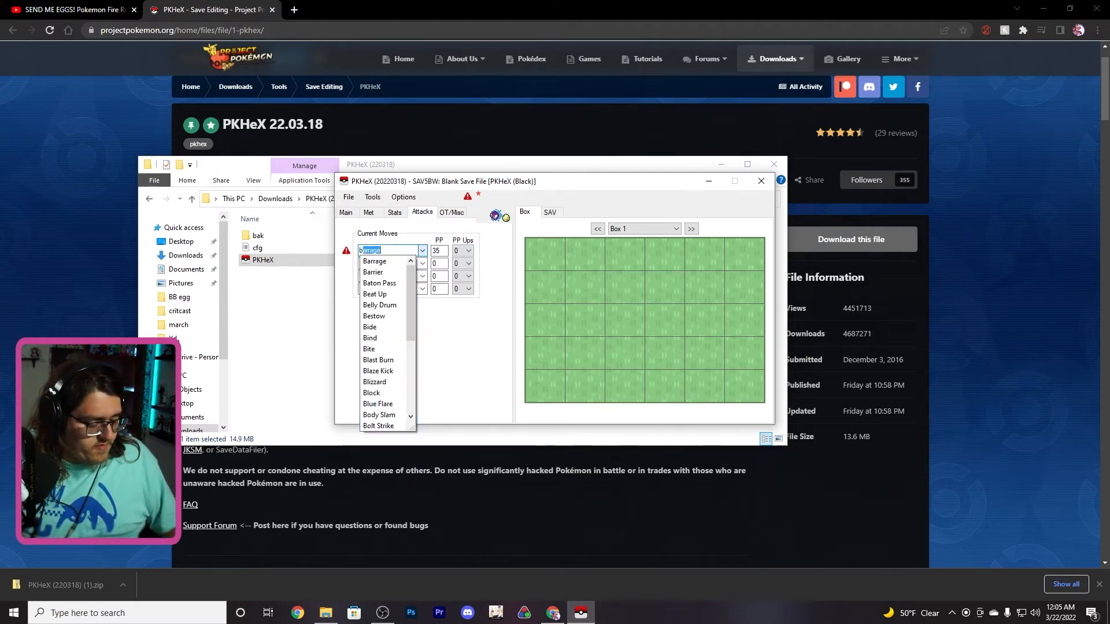
pyautogui.click(378, 360)
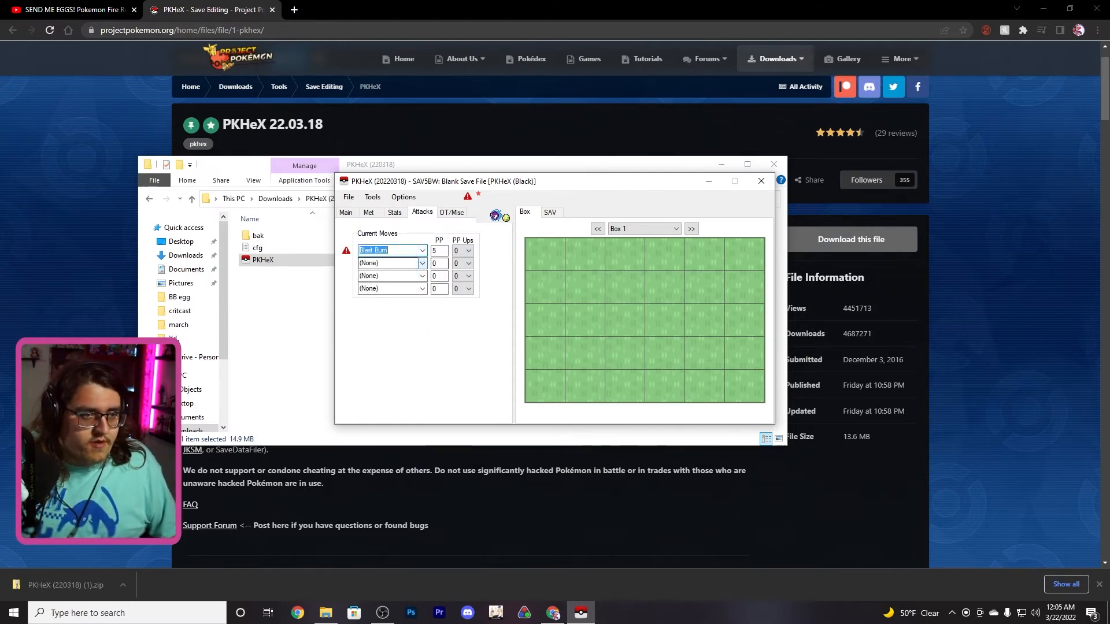
pyautogui.click(422, 263)
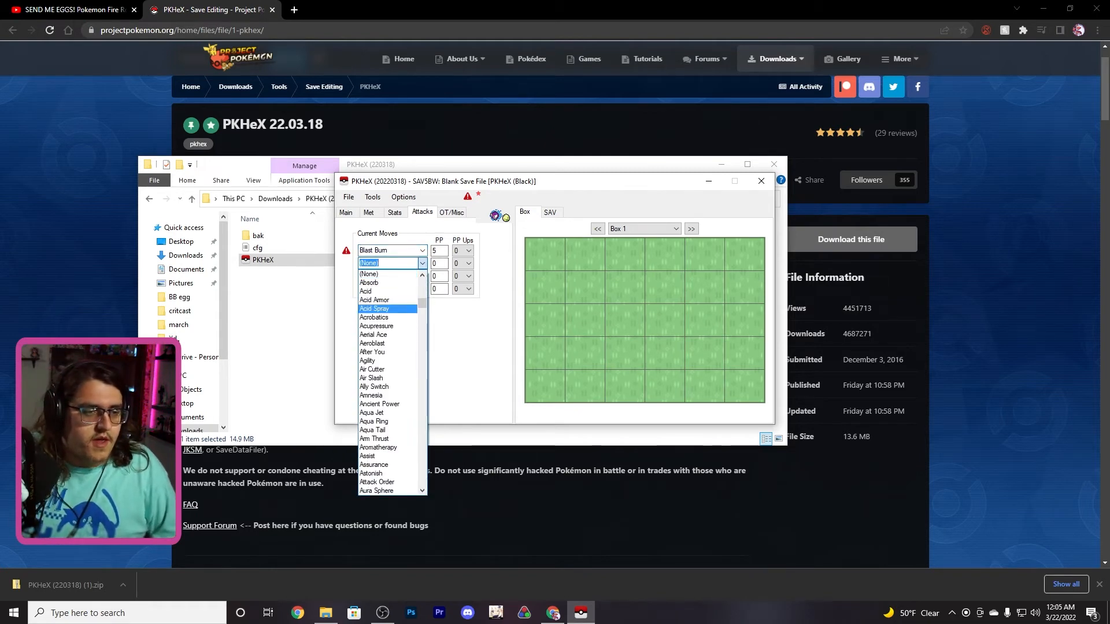
pyautogui.click(373, 334)
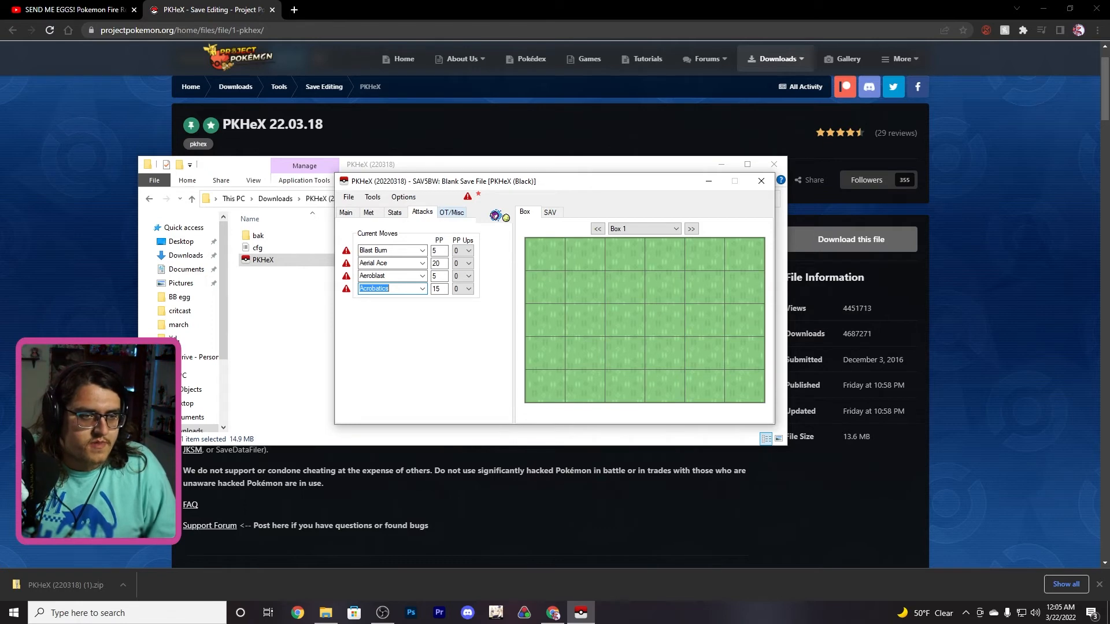
pyautogui.click(451, 211)
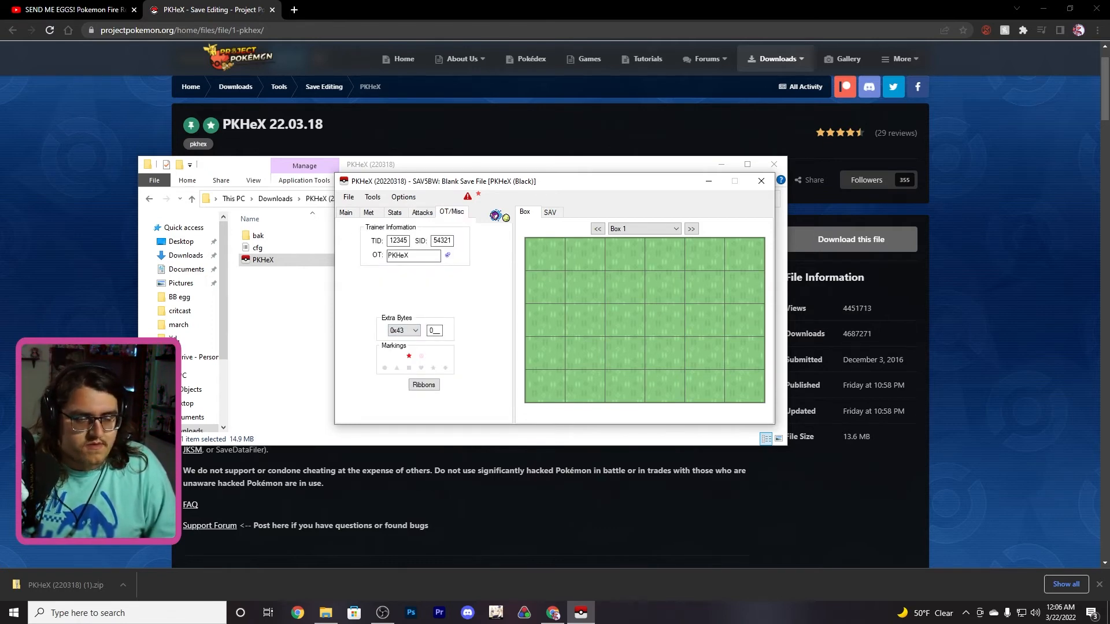
# Step: Save the Gastly egg via File > Save PKM..., then close PKHeX
pyautogui.click(348, 196)
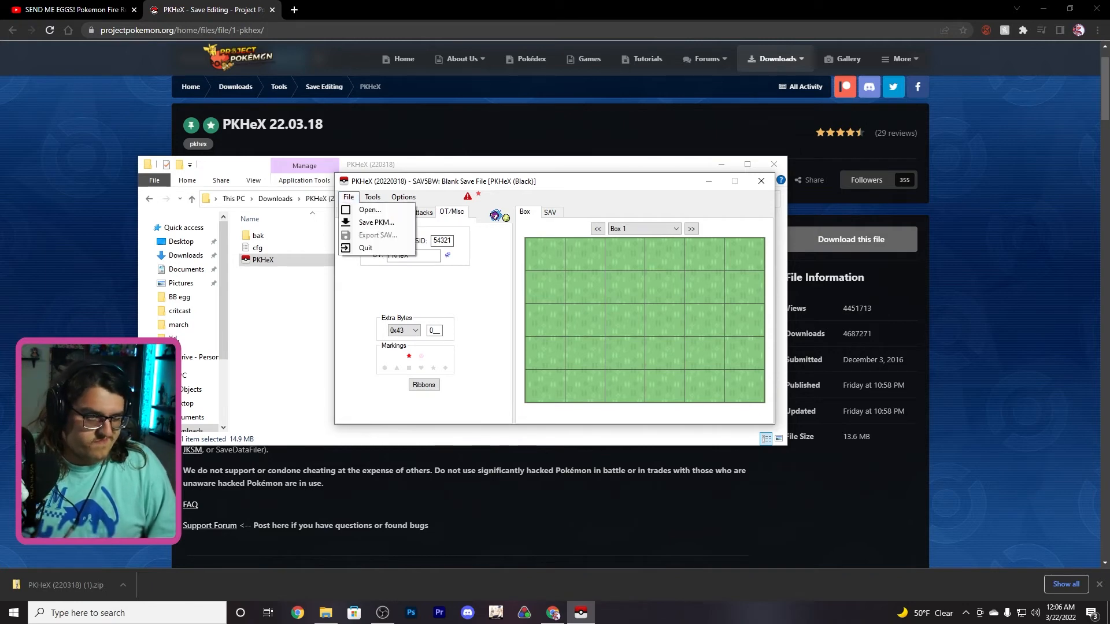
pyautogui.moveTo(375, 222)
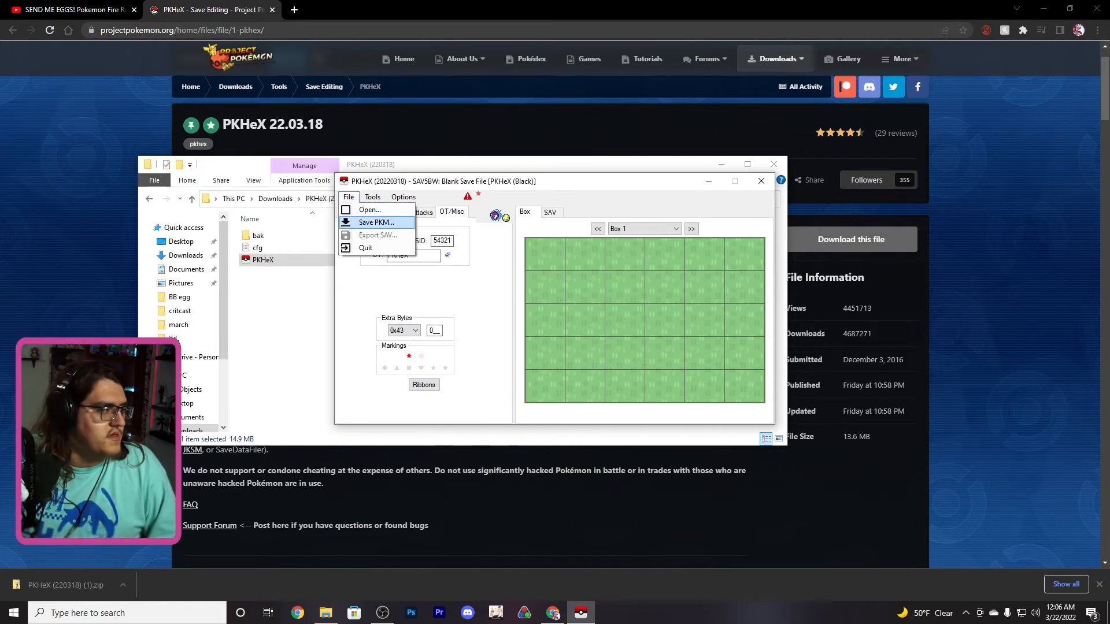
pyautogui.click(376, 222)
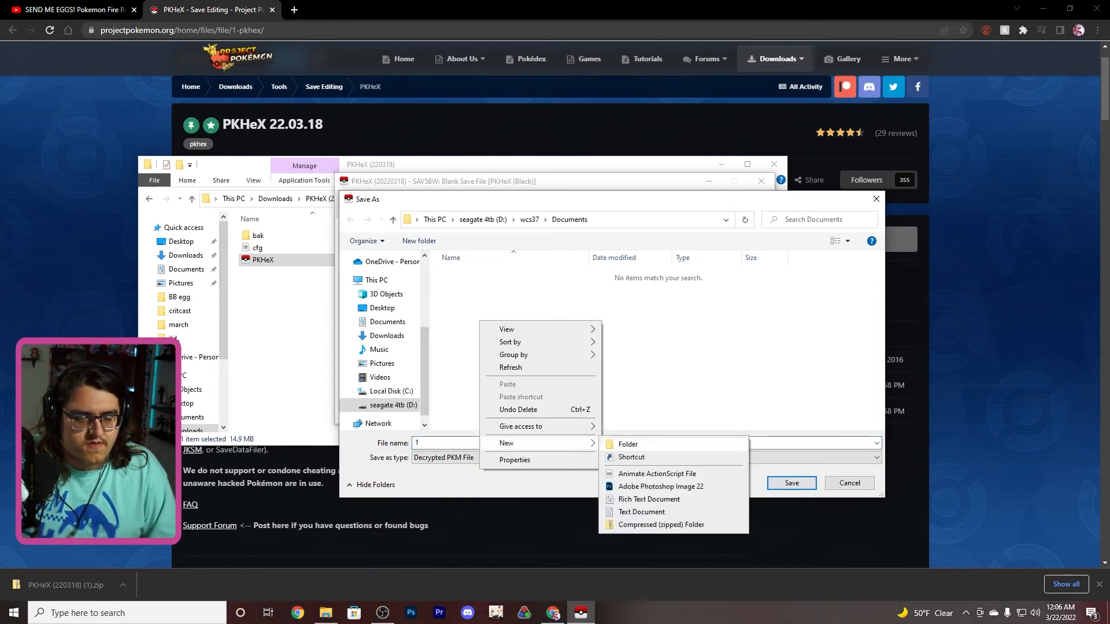
pyautogui.click(626, 444)
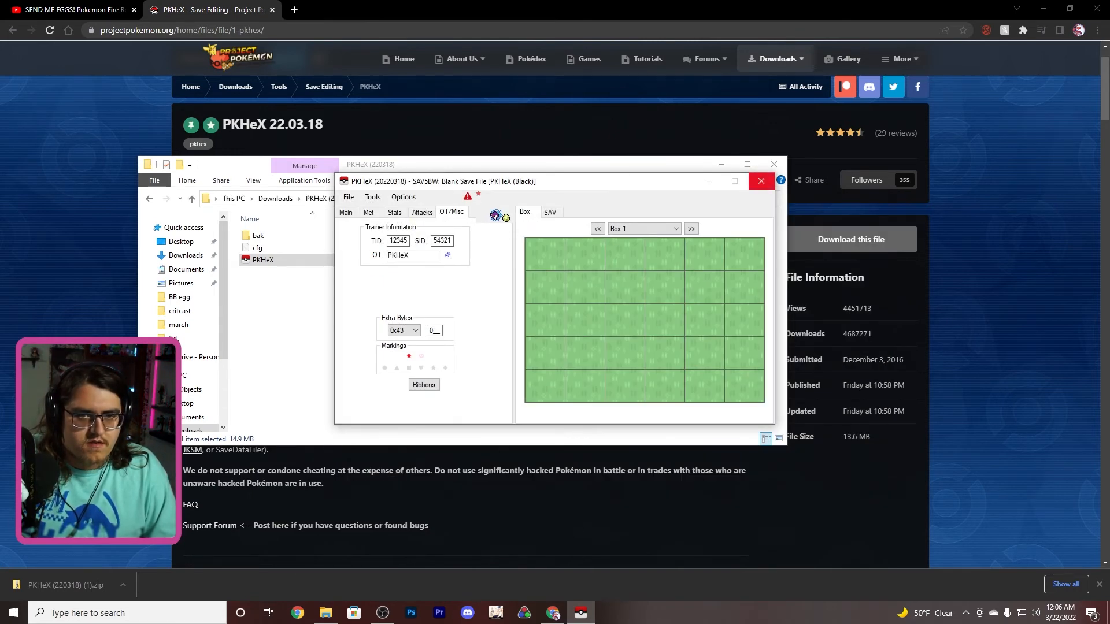
pyautogui.click(760, 181)
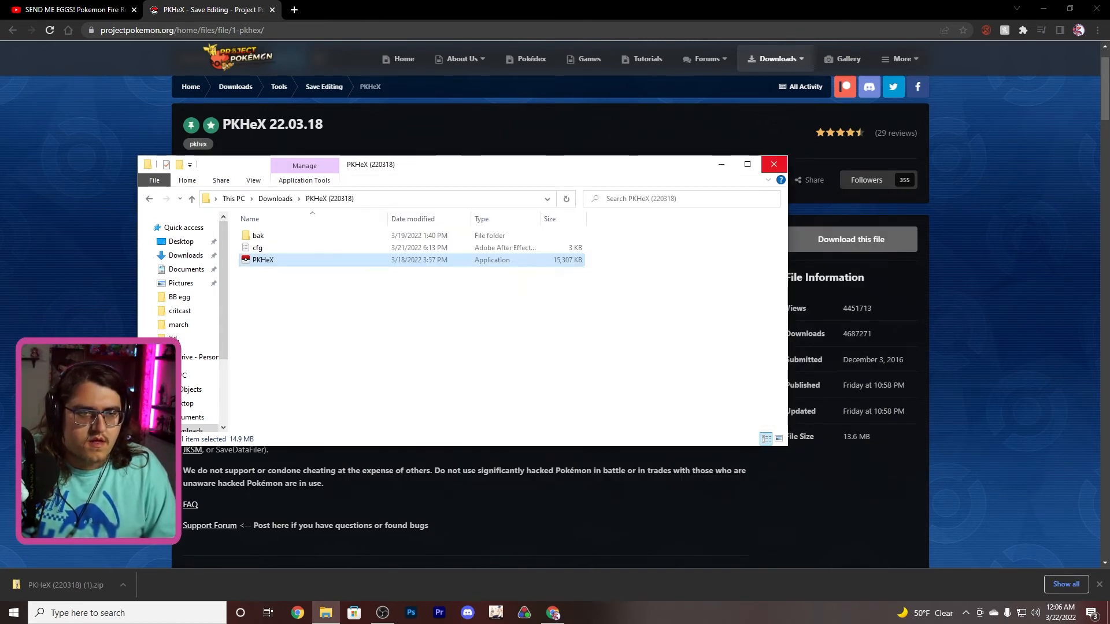